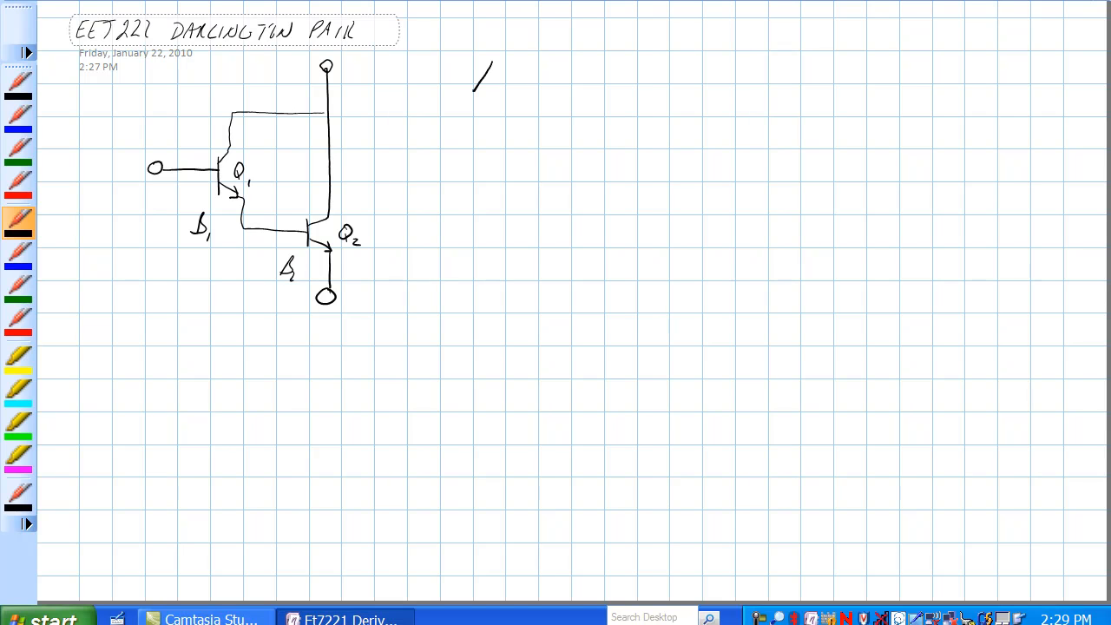
Handwrite β_DC = β1 · β beside the Darlington circuit, leaving the last subscript unfinished
{"action": "left_click_drag", "start_coordinate": [481, 83], "coordinate": [511, 87]}
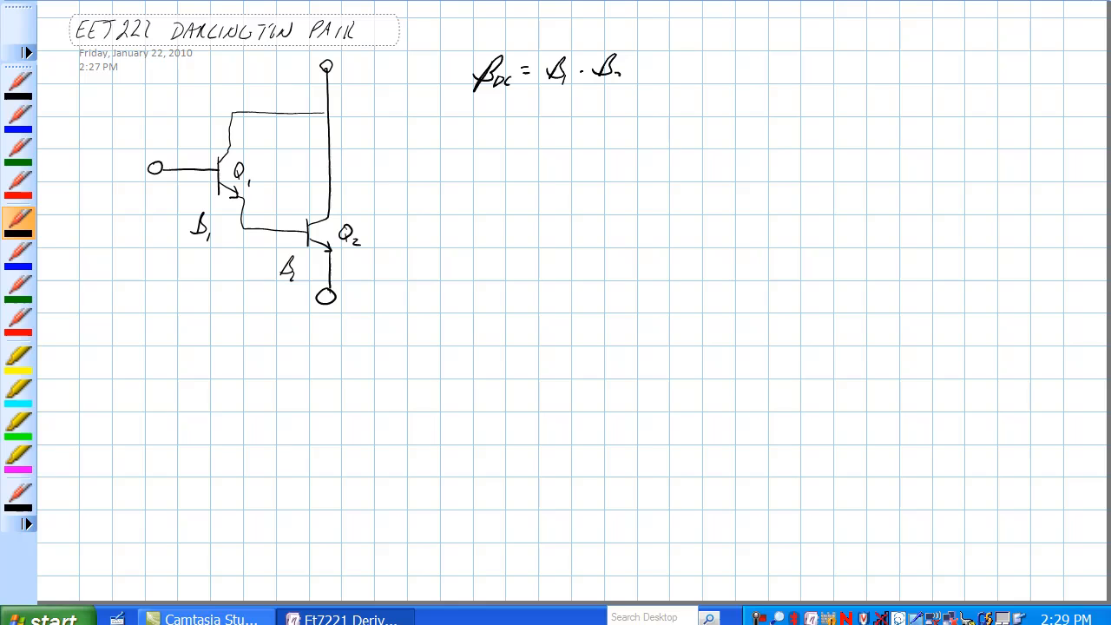
Finish the β2 subscript, write 'Very Little I_B', and draw input and collector current arrows
{"action": "type", "text": "2"}
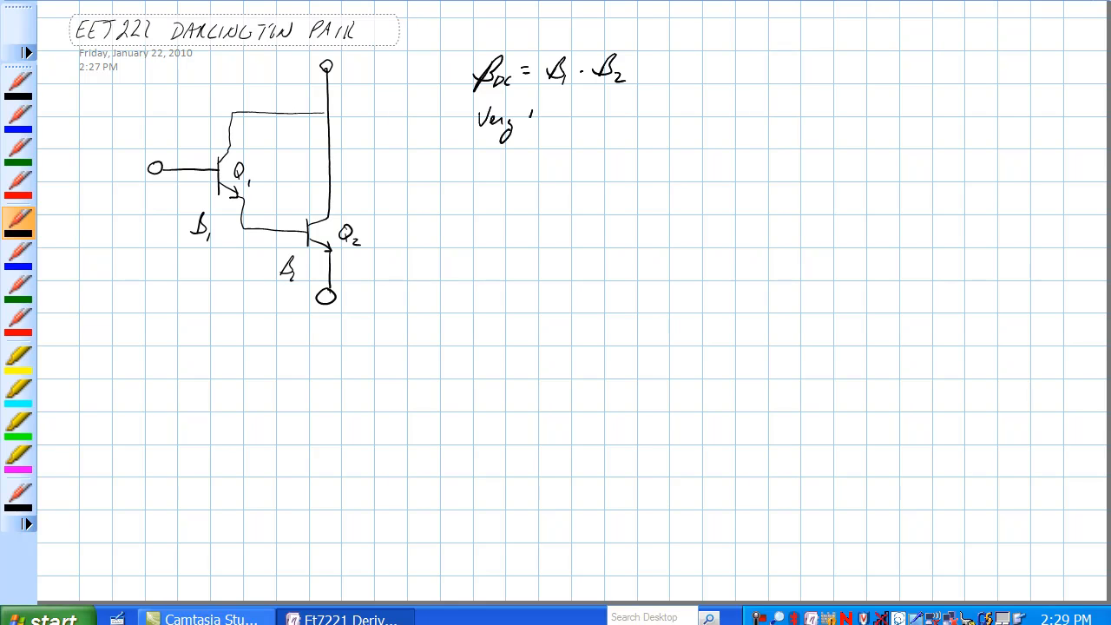
{"action": "type", "text": "Little"}
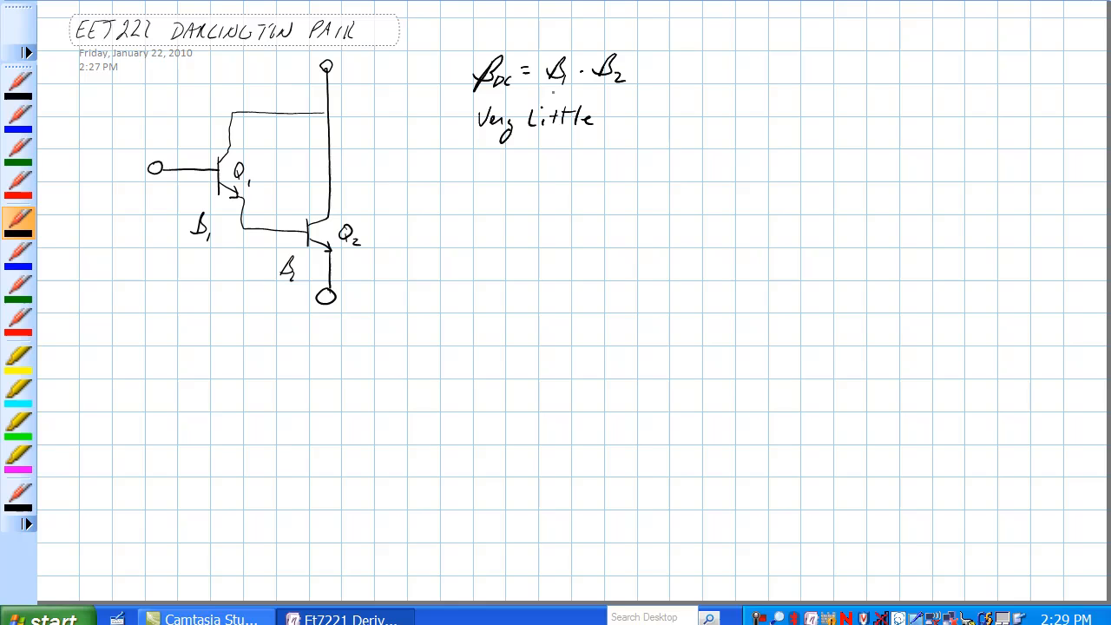
{"action": "type", "text": "I B"}
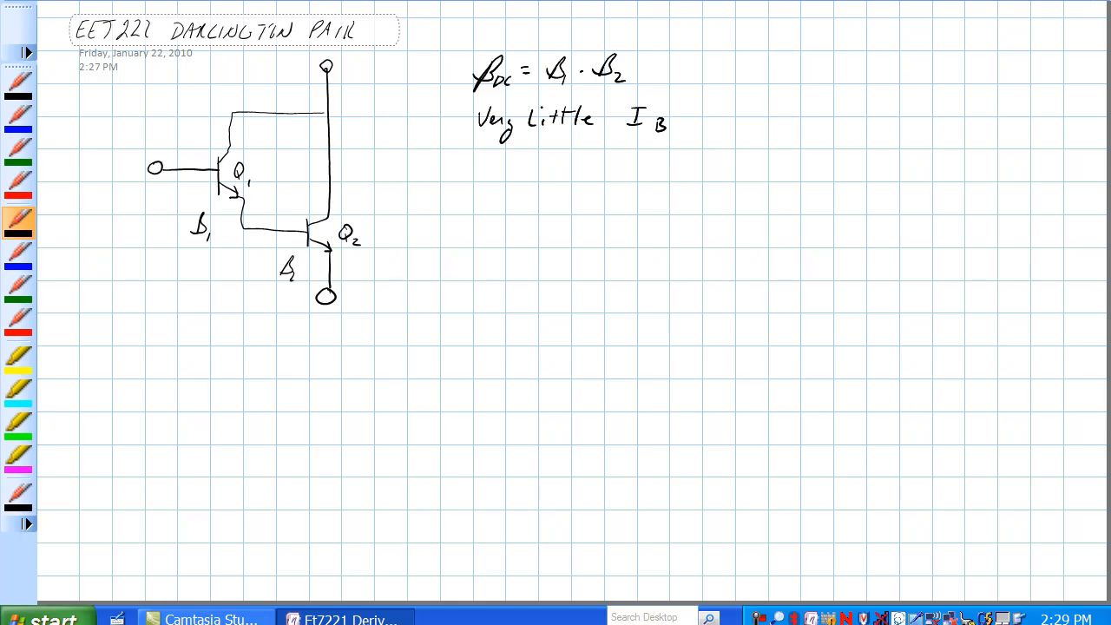
{"action": "left_click_drag", "start_coordinate": [121, 156], "coordinate": [174, 152]}
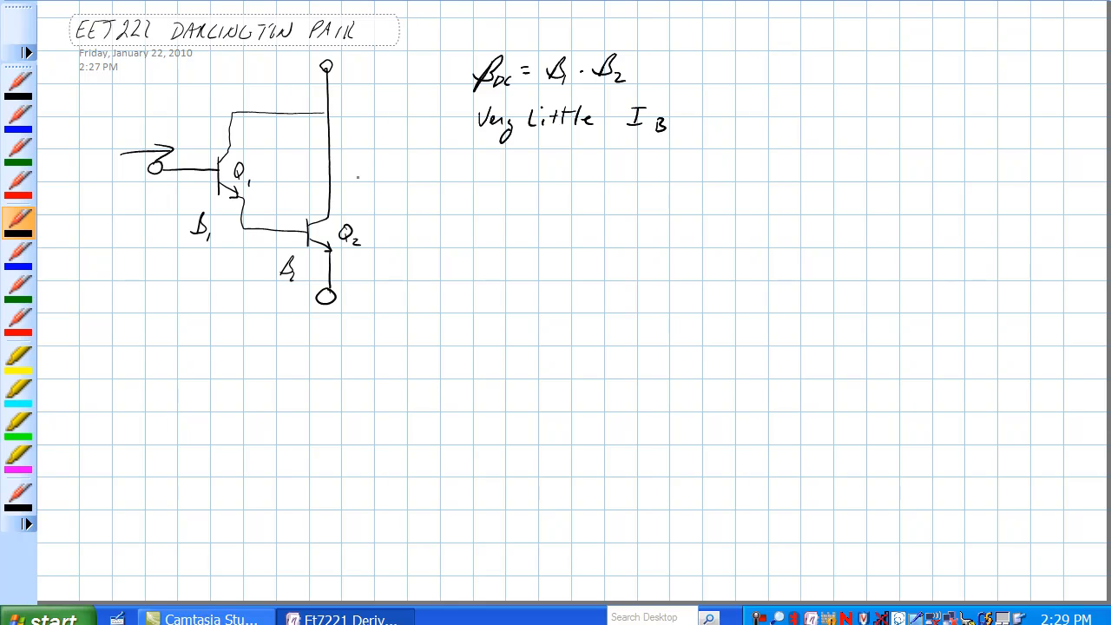
{"action": "left_click_drag", "start_coordinate": [349, 109], "coordinate": [352, 174]}
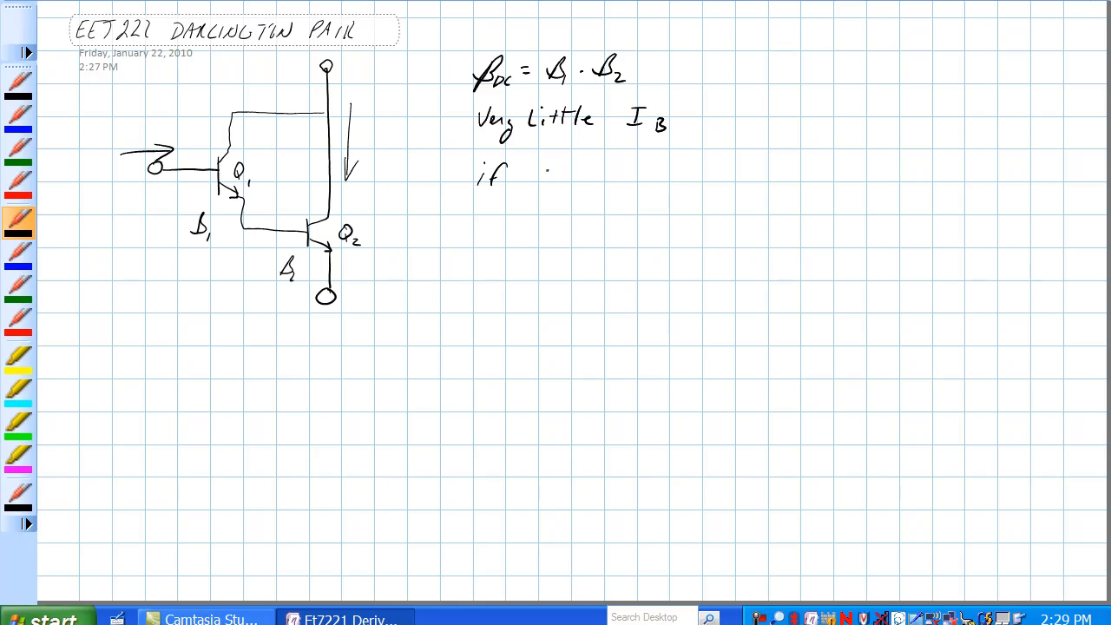
Write 'if β1 = 100 & β2 = 100' and begin 'Then β1 · β2' beneath it
{"action": "left_click_drag", "start_coordinate": [538, 178], "coordinate": [612, 173]}
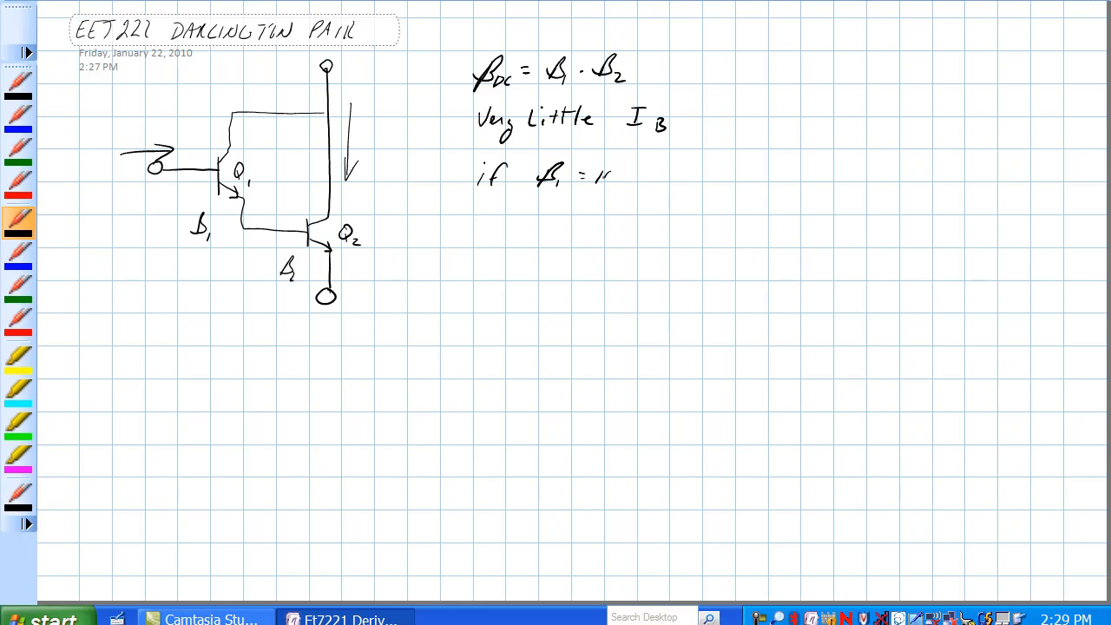
{"action": "type", "text": "100 & β2 ="}
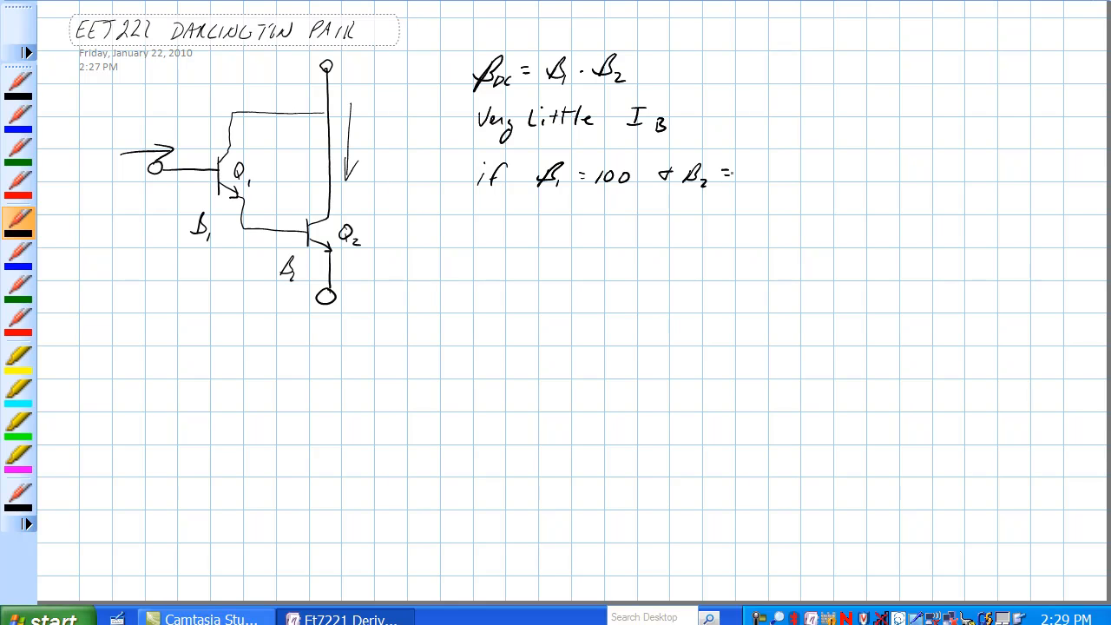
{"action": "type", "text": "100"}
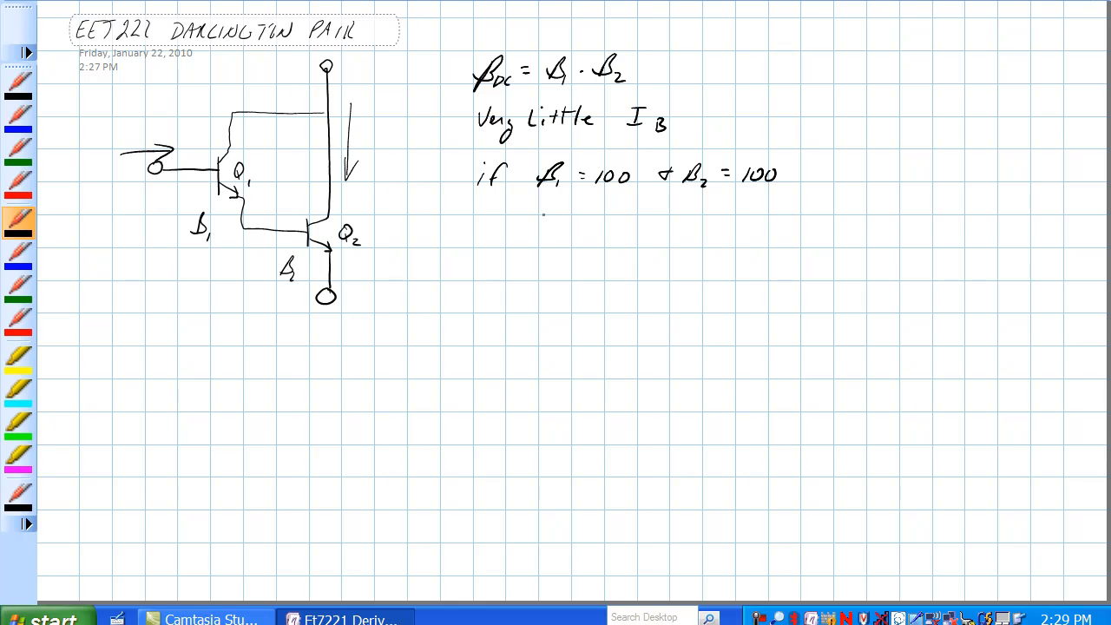
{"action": "left_click_drag", "start_coordinate": [516, 215], "coordinate": [608, 213]}
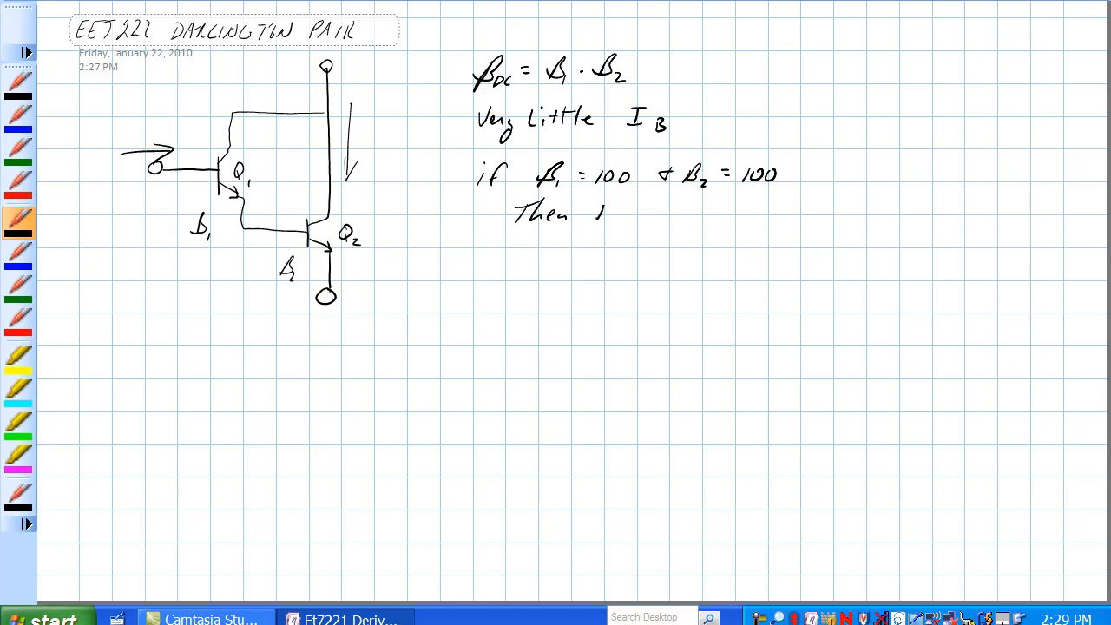
{"action": "left_click_drag", "start_coordinate": [590, 212], "coordinate": [660, 213]}
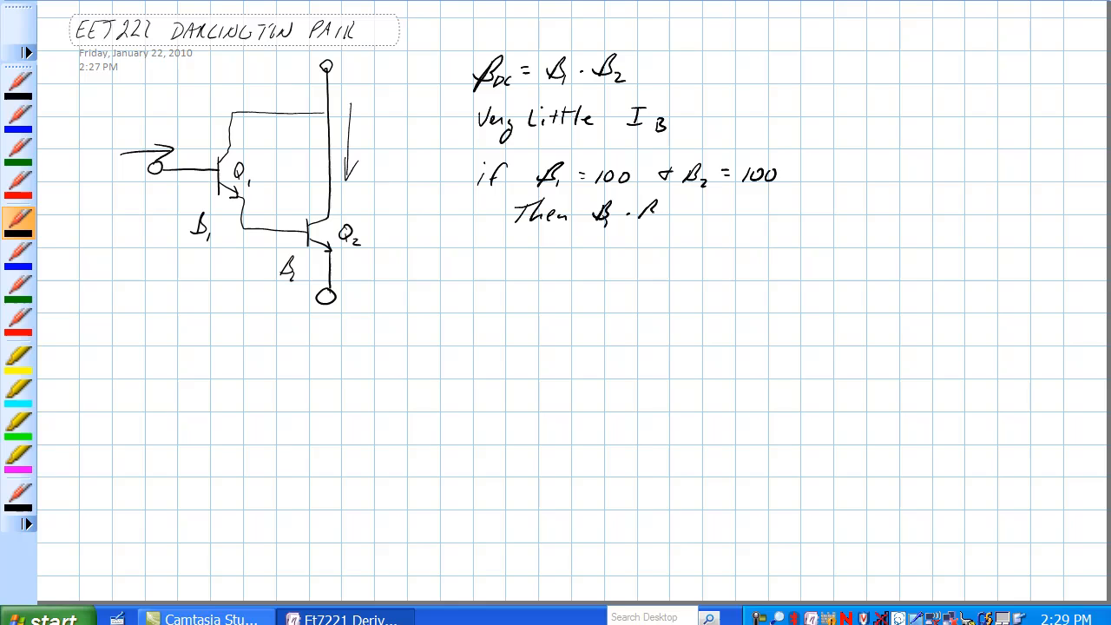